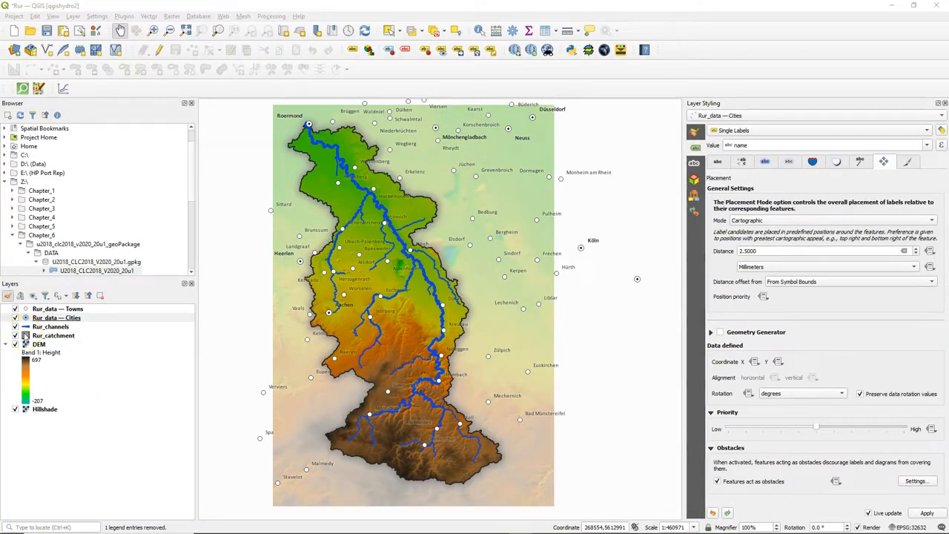
- Select the Rur_catchment layer to show its settings in the Layer Styling panel
{"action": "left_click", "coordinate": [53, 335]}
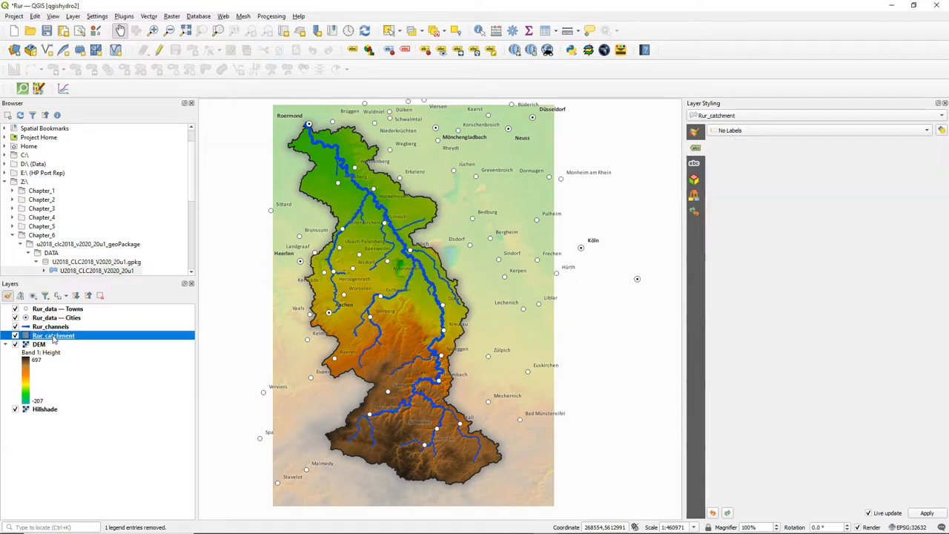
- Duplicate the Rur_catchment layer from its context menu, creating Rur_catchment copy
{"action": "right_click", "coordinate": [53, 336]}
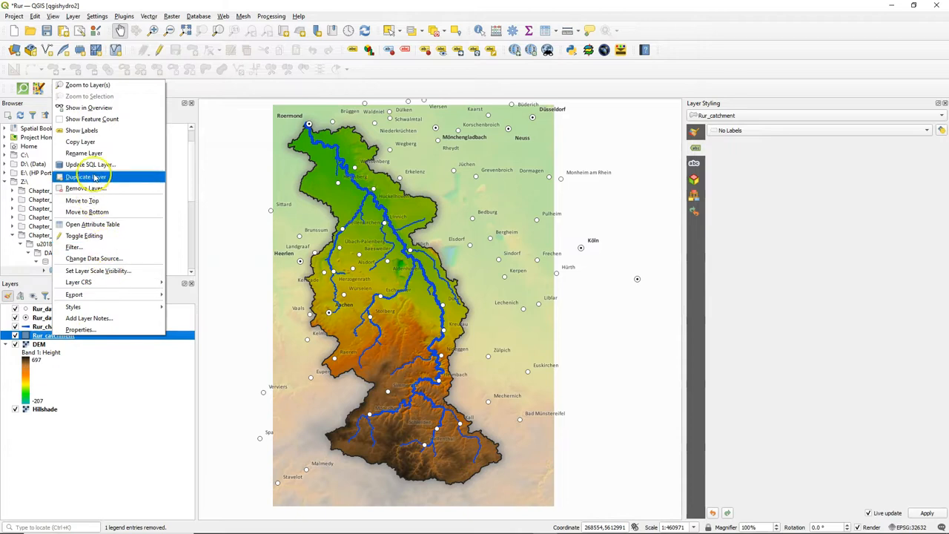
{"action": "left_click", "coordinate": [81, 176]}
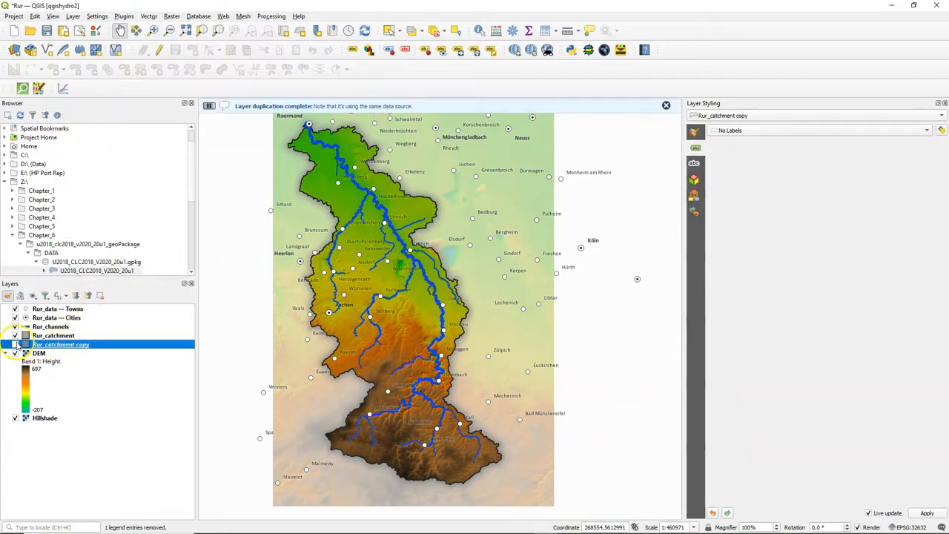
{"action": "left_click", "coordinate": [15, 335]}
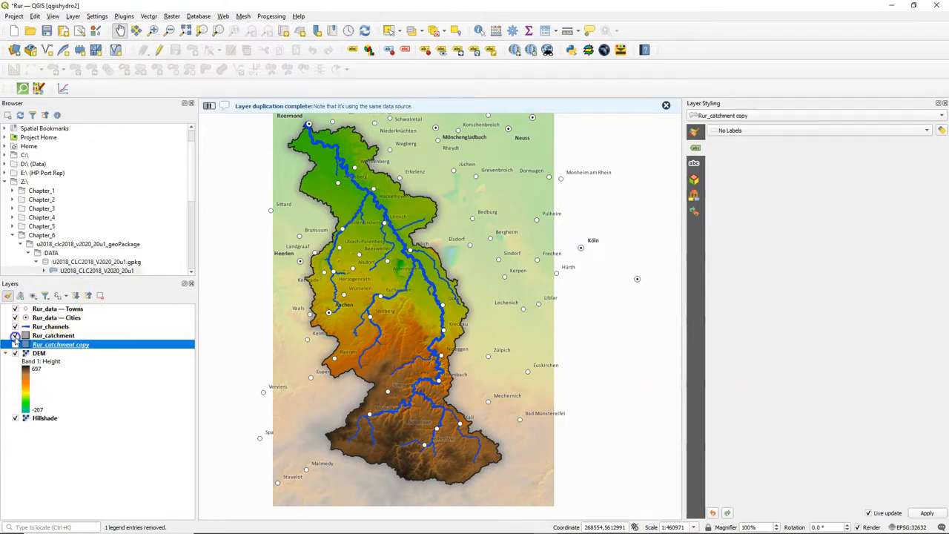